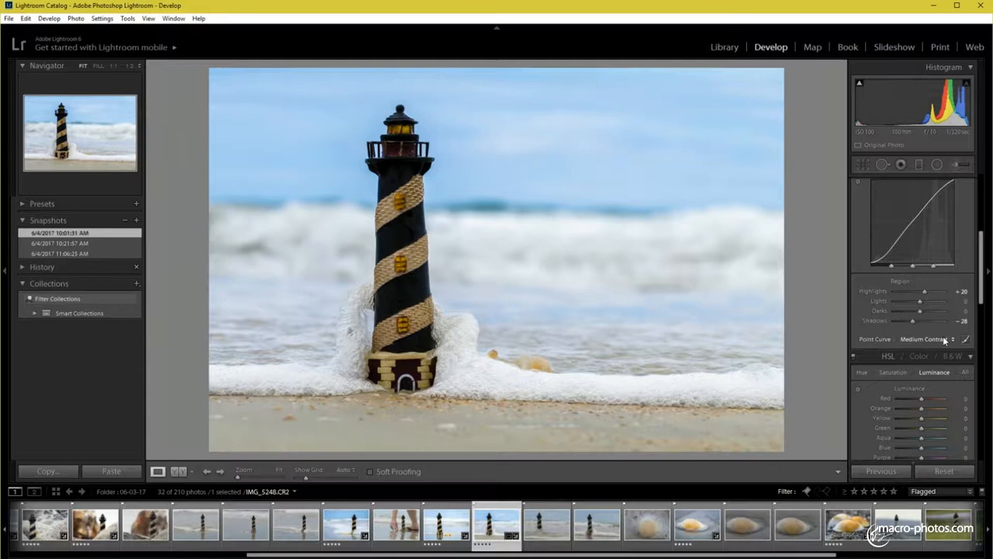
Step: Load the first saved snapshot, then the second snapshot of the lighthouse photo
scroll("down", 3)
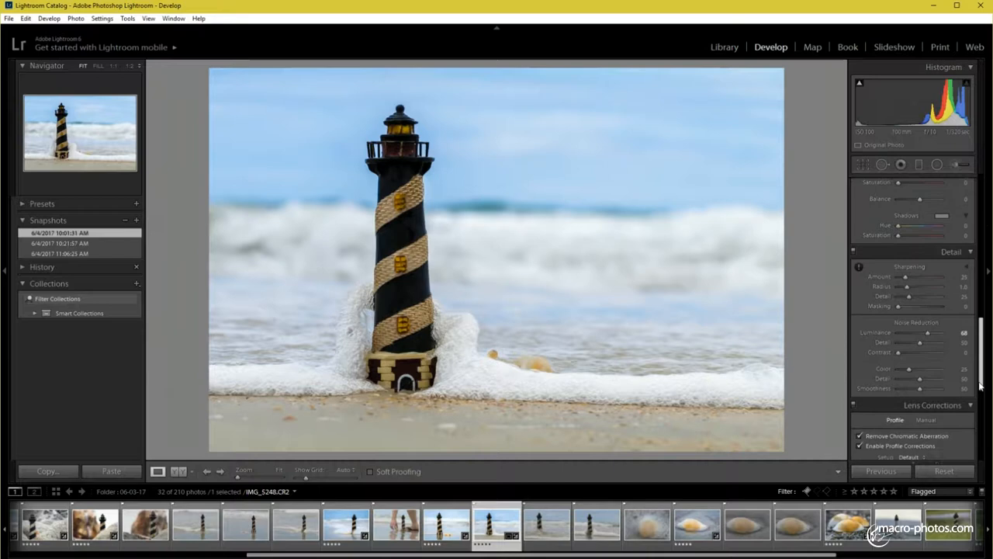
scroll("down", 3)
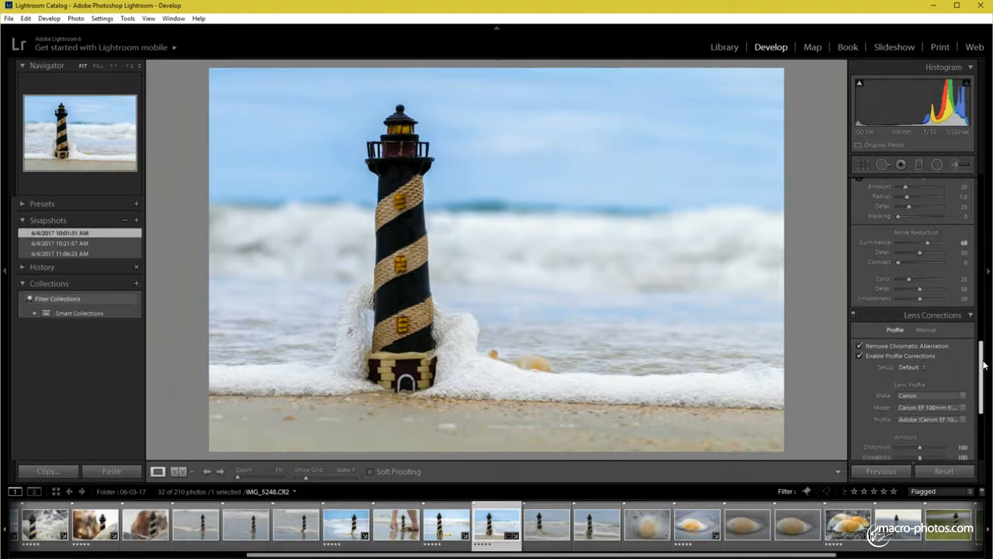
scroll("down", 3)
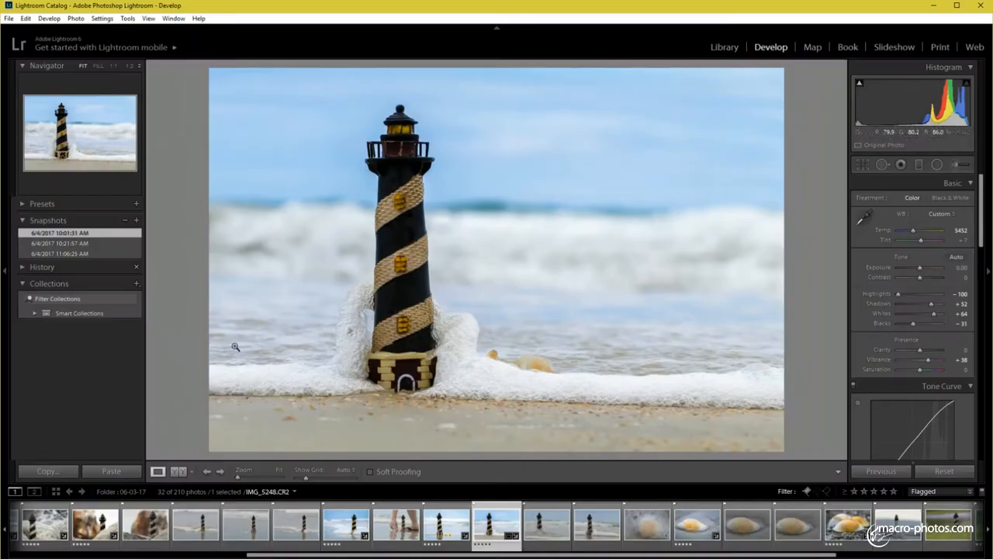
left_click(59, 242)
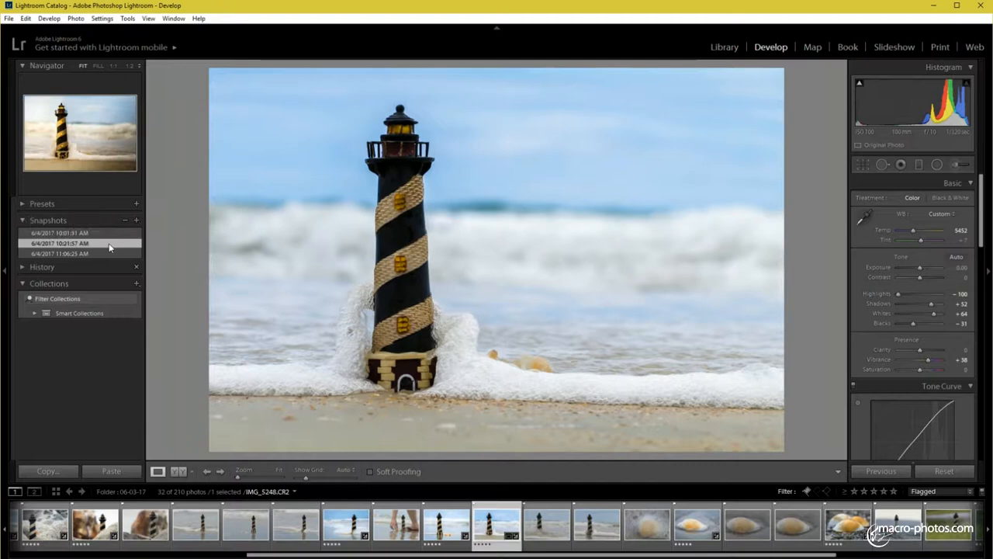
left_click(937, 165)
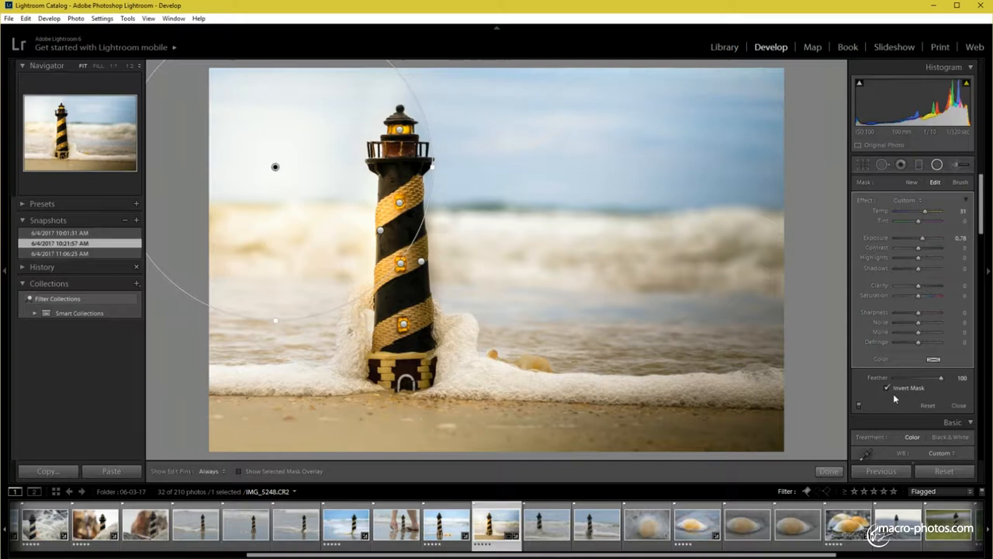
mouse_move(369, 219)
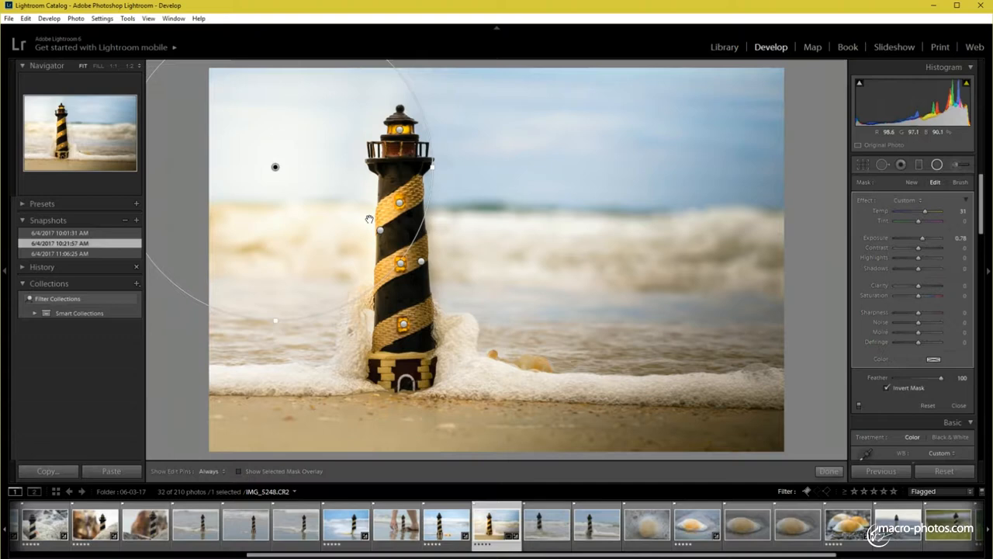
Step: Reshape the inverted radial filter around the lighthouse and darken the area outside it
left_click_drag(922, 239, 931, 239)
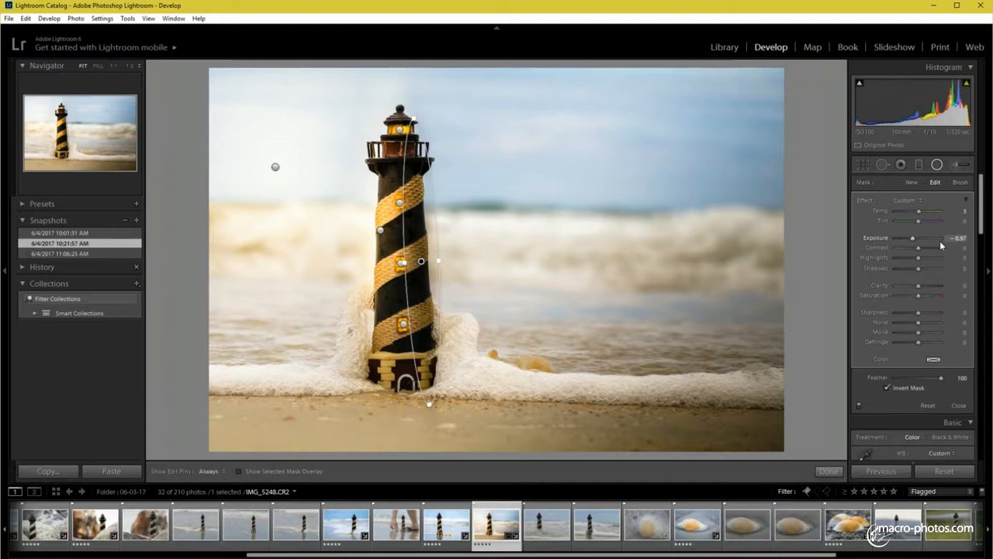
left_click(911, 182)
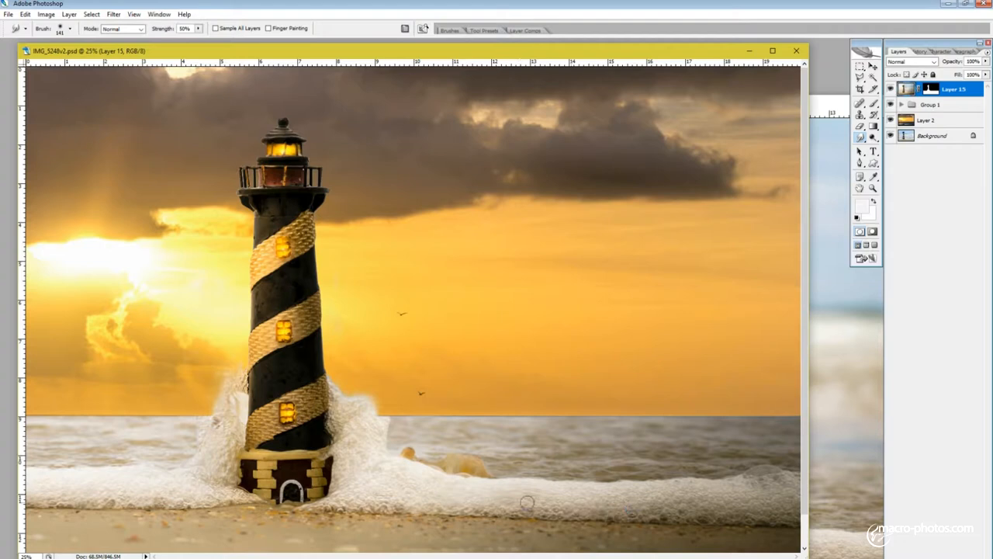
Step: Zoom into the foam at the lighthouse base and smudge its edge to blend it
left_click(872, 189)
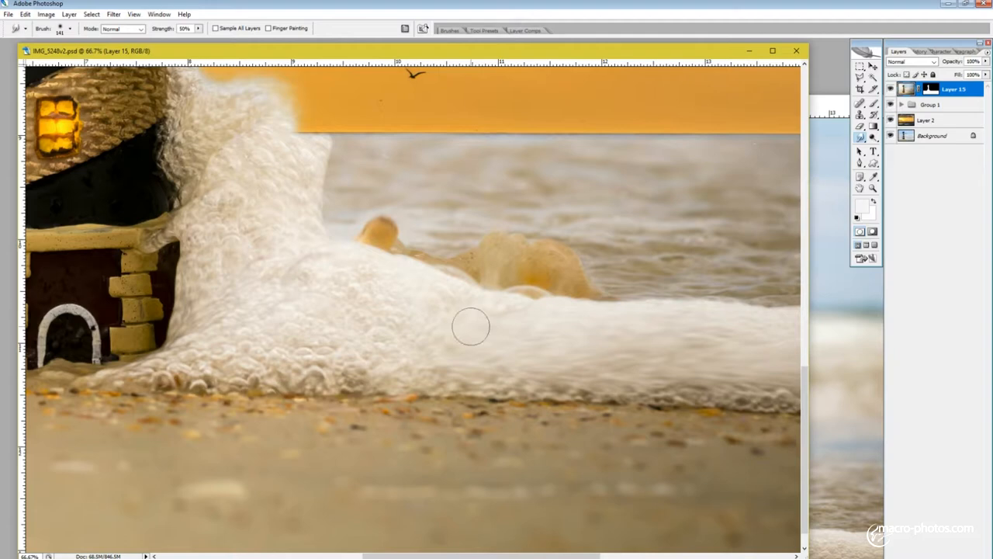
left_click_drag(471, 326, 227, 292)
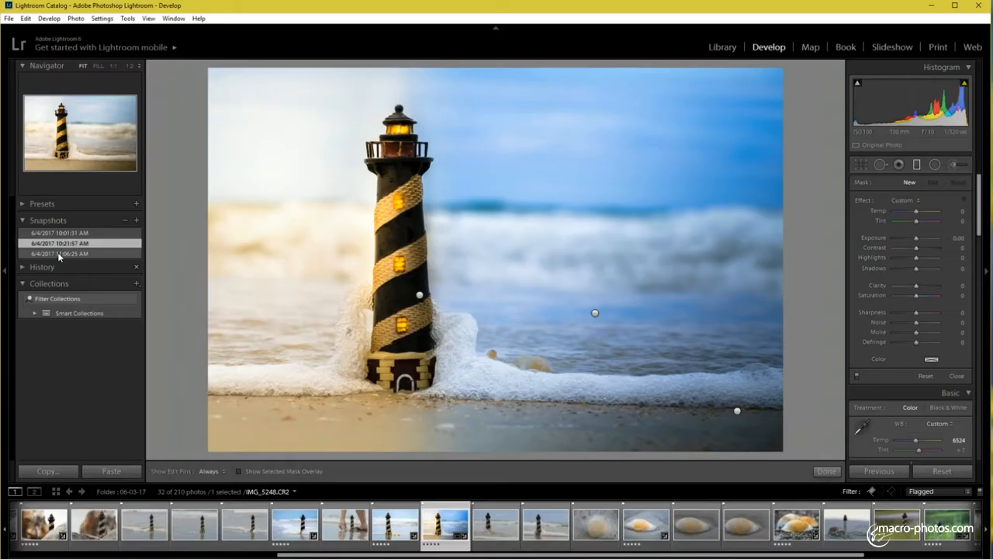
Step: Load the third snapshot and lay a graduated filter across the right side of the photo
left_click(60, 254)
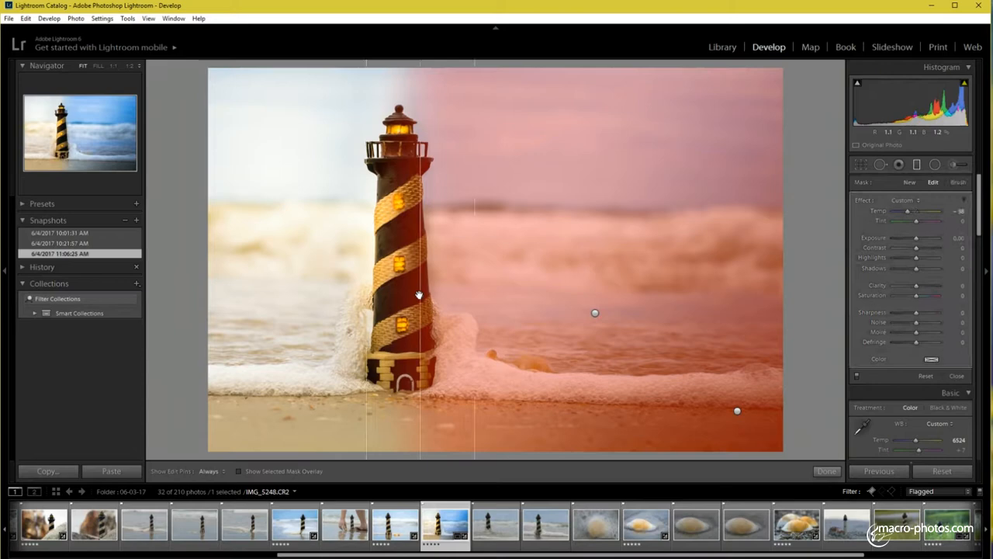
left_click_drag(918, 211, 909, 211)
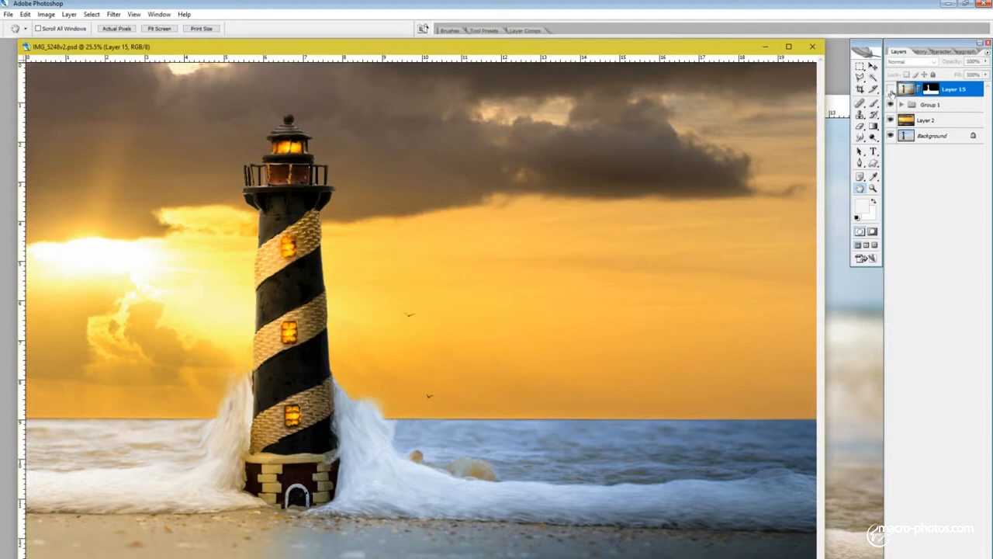
Step: Expand Group 1, reveal the bird layers and select a bird in the sky with the Move tool
left_click(900, 104)
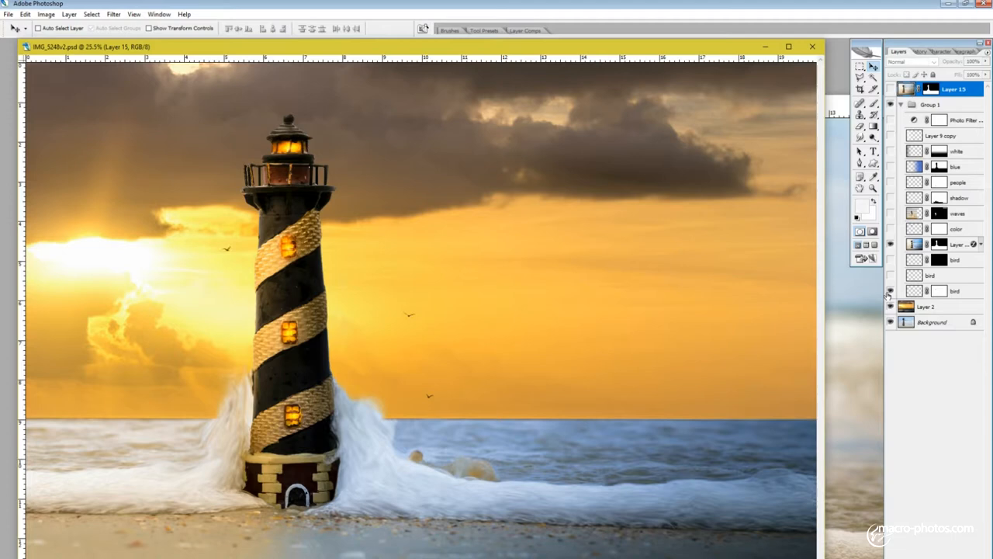
left_click(891, 292)
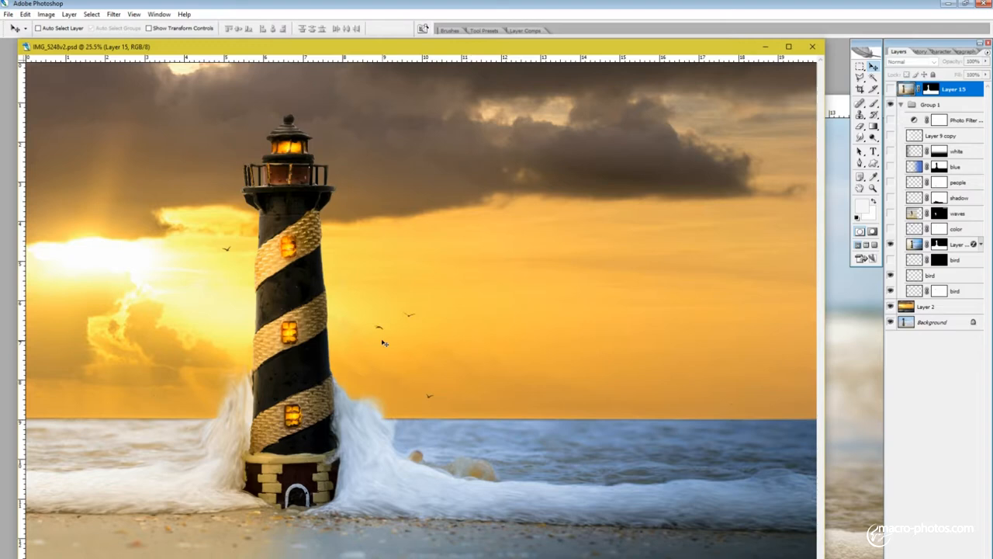
left_click(929, 276)
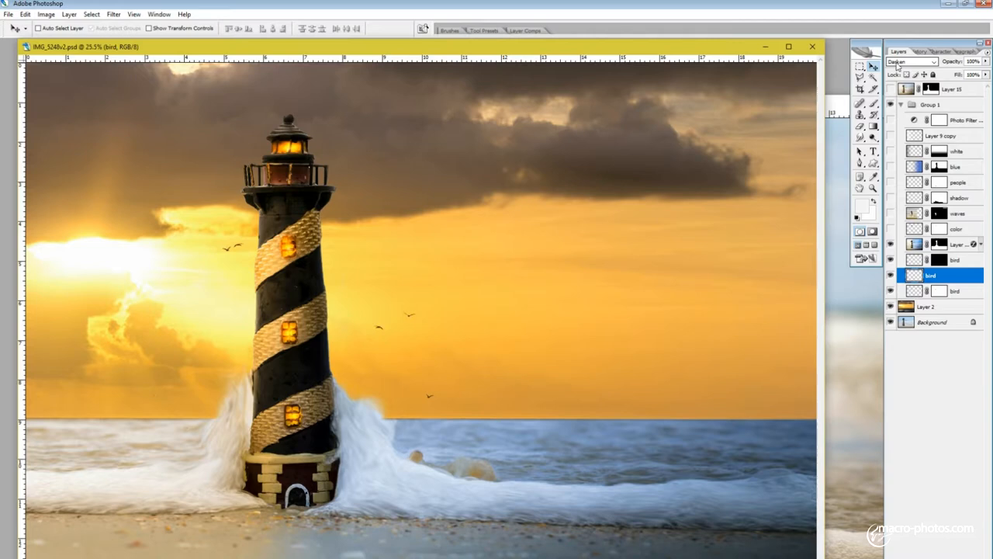
left_click(912, 62)
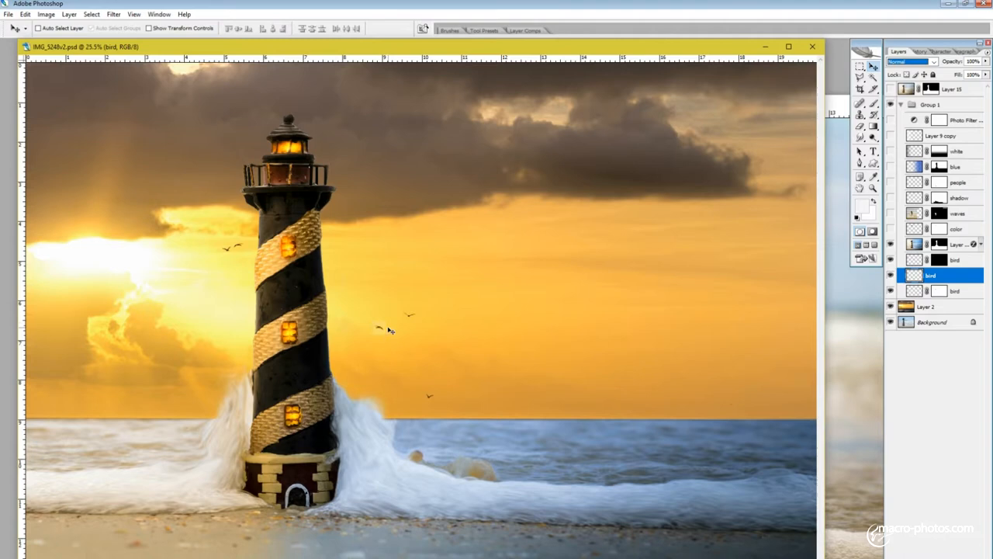
left_click(955, 228)
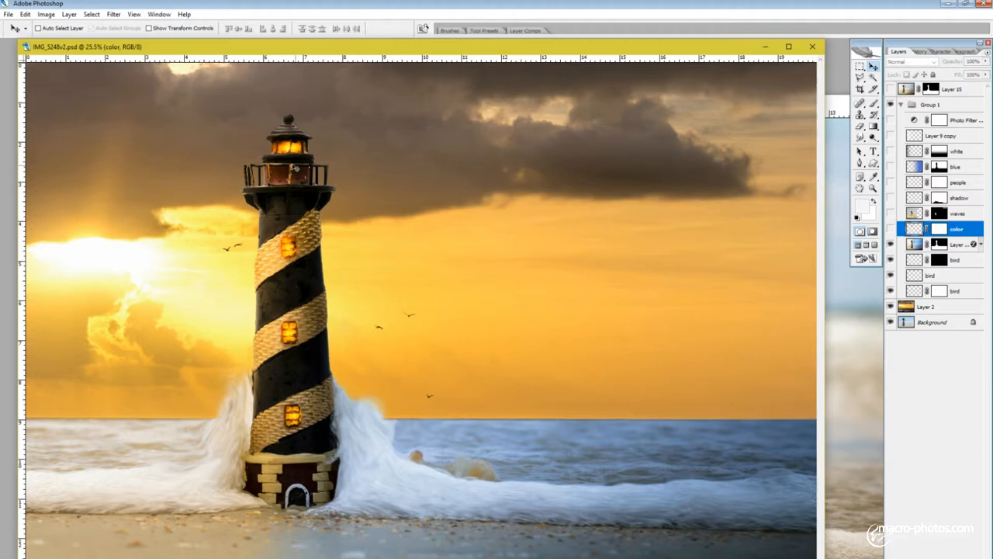
Step: Shift the hue of the lighthouse colour layer in Hue/Saturation, then close the dialog
left_click(890, 229)
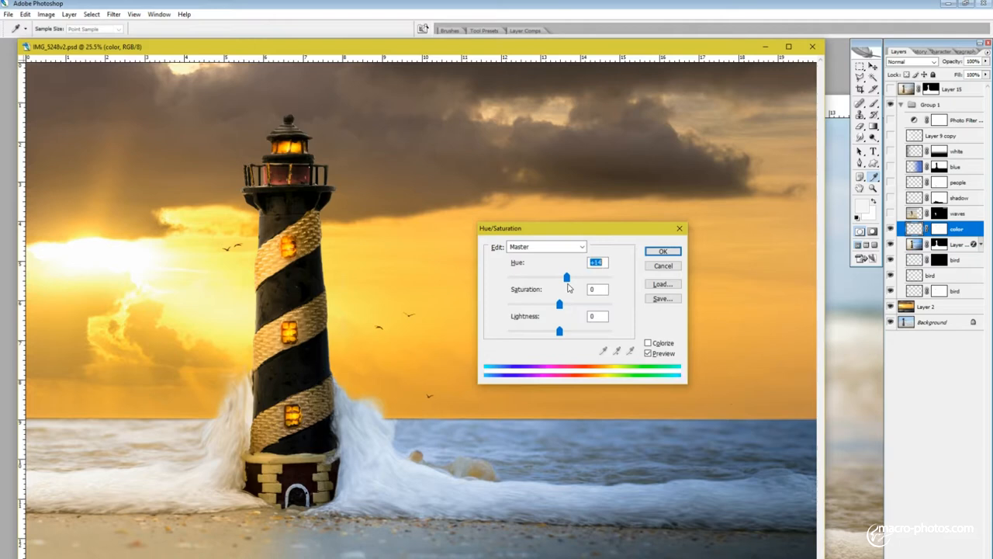
left_click_drag(566, 277, 520, 276)
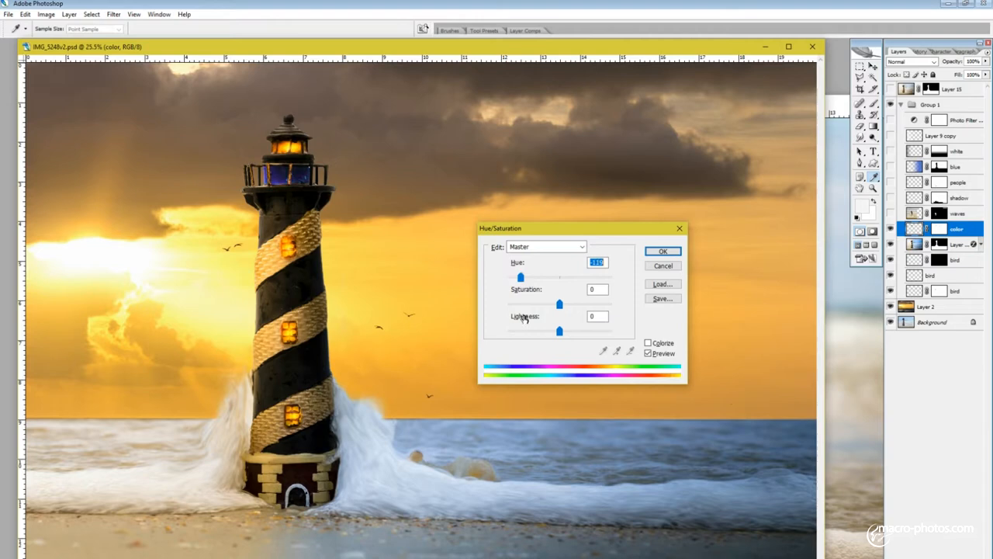
left_click(661, 251)
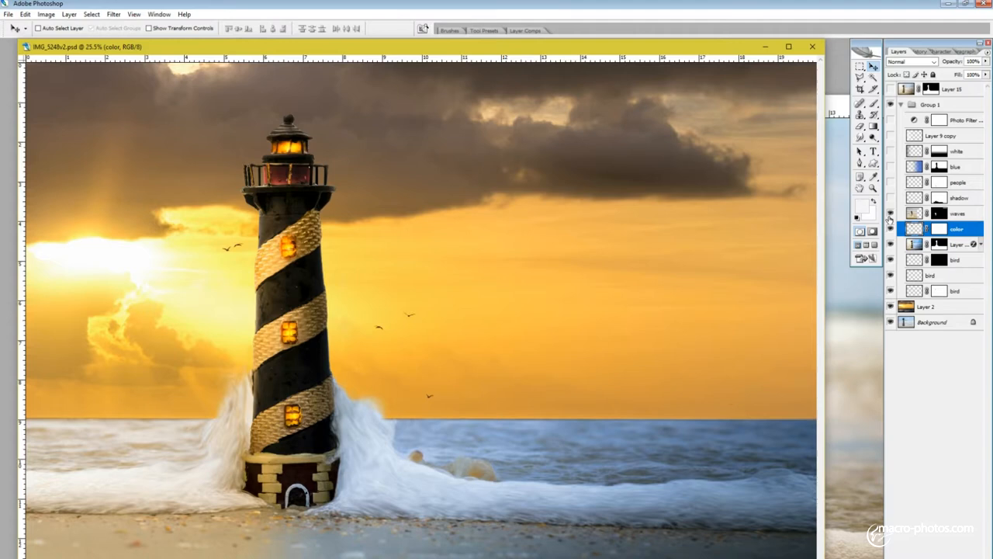
Step: Reveal the taller left splash, the tiny beach people and the cool blue sky tint, adjusting the people layer
left_click(891, 214)
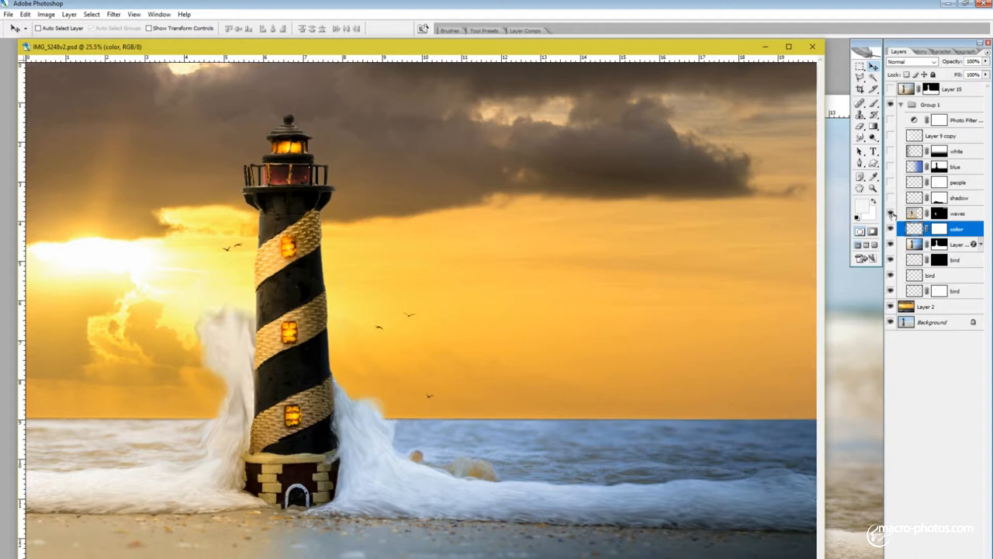
left_click(891, 182)
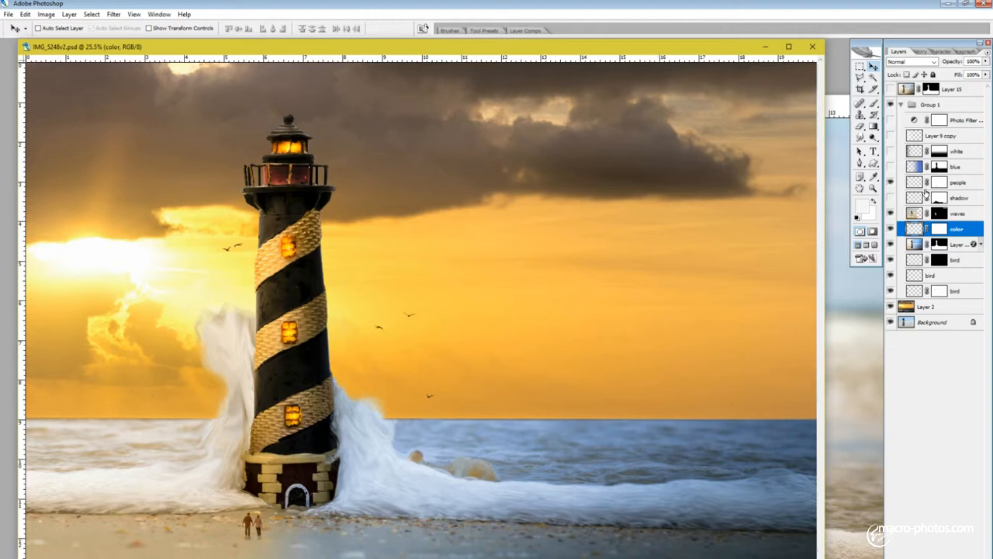
left_click(959, 182)
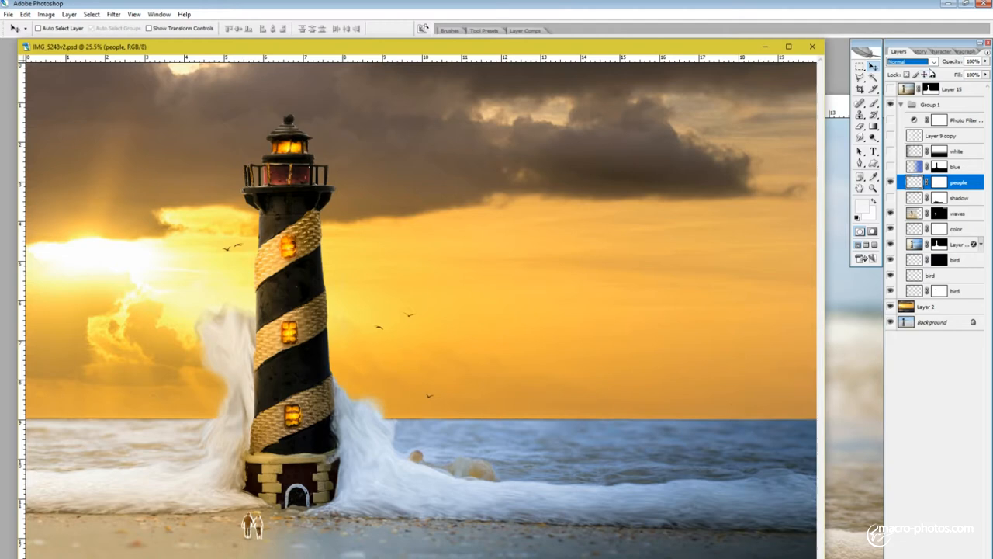
left_click(912, 62)
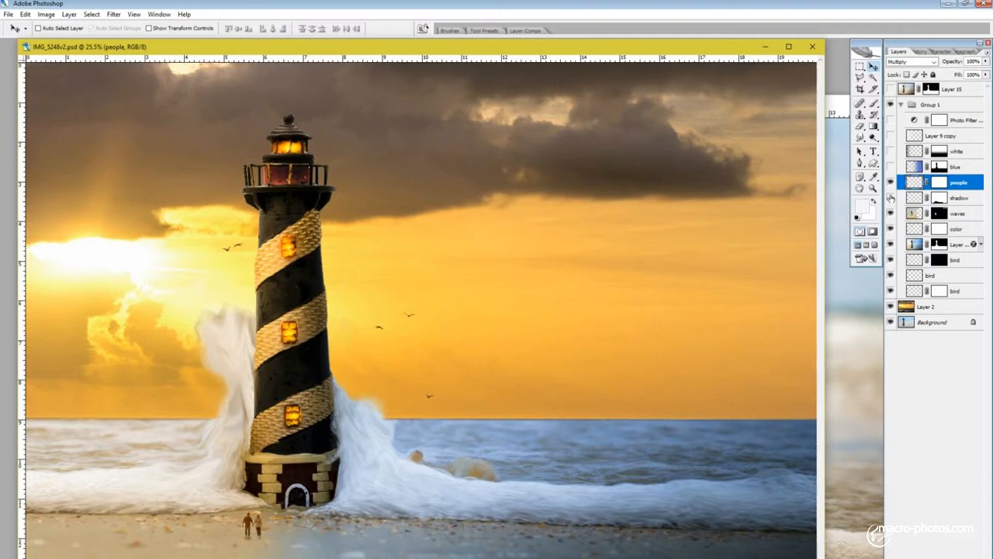
left_click(890, 166)
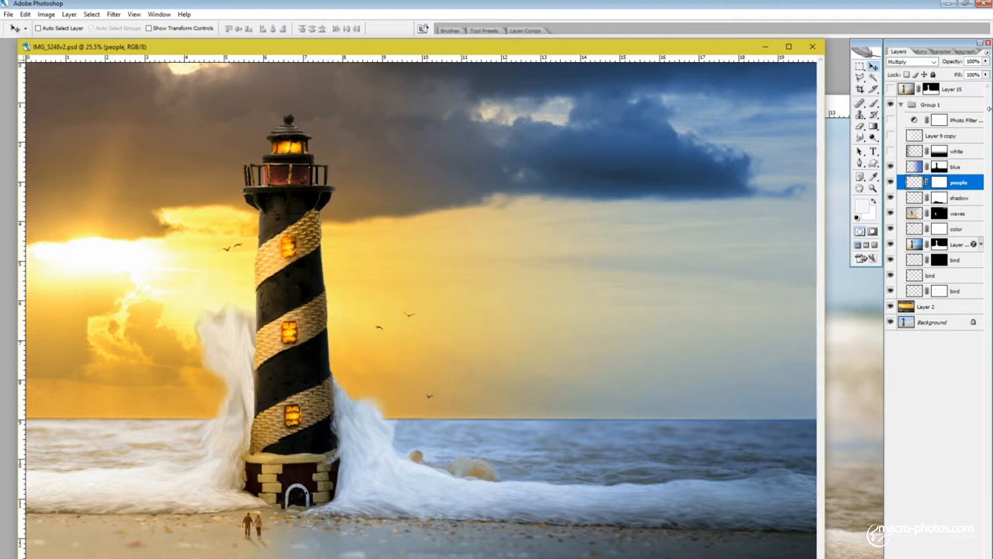
Step: Blend the white sky layer as Overlay and reveal the Photo Filter copy glow in the upper left sky
left_click(956, 166)
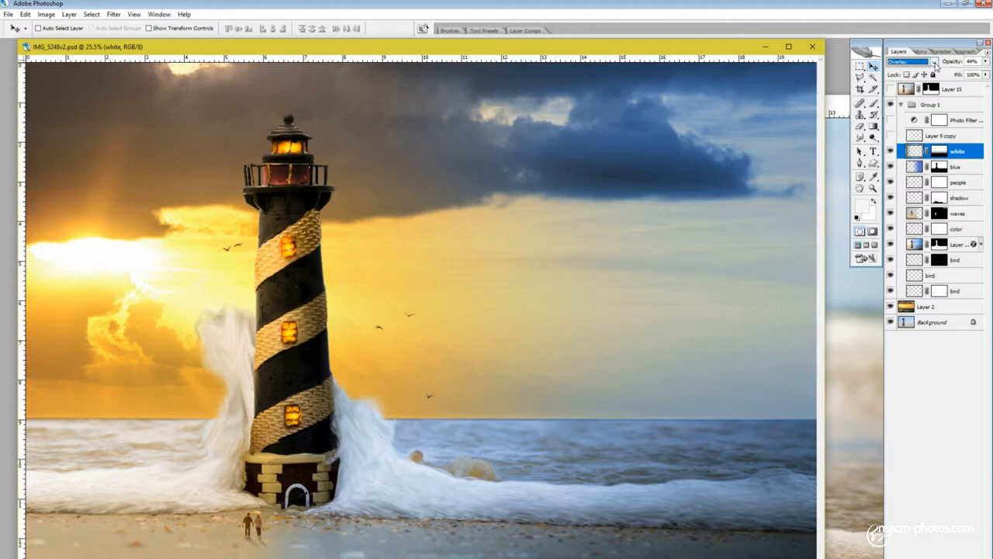
left_click(934, 62)
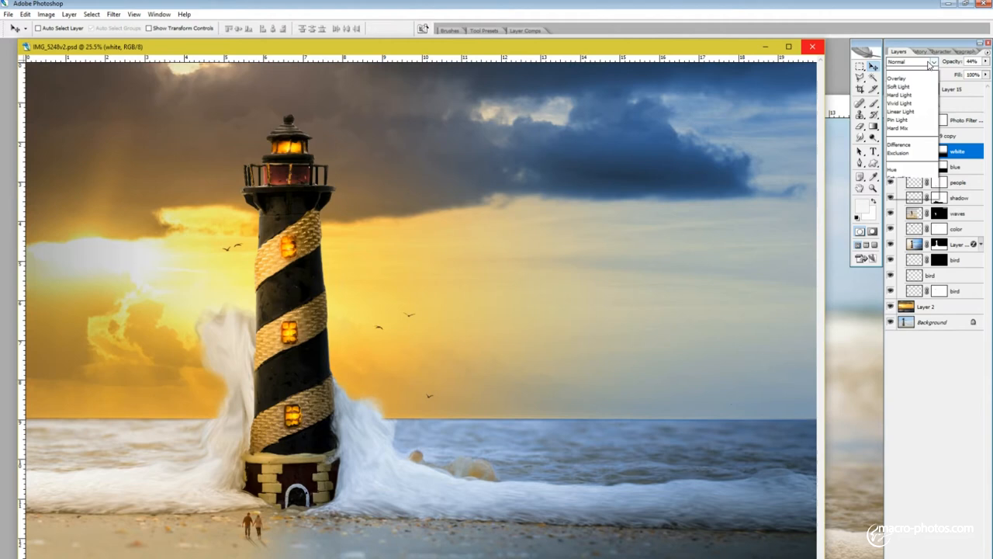
left_click(897, 77)
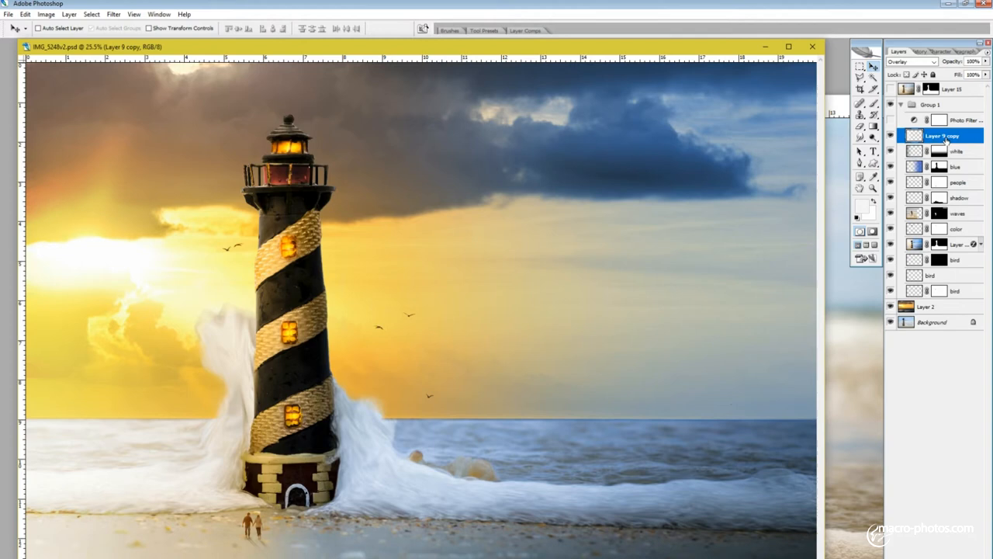
left_click(912, 62)
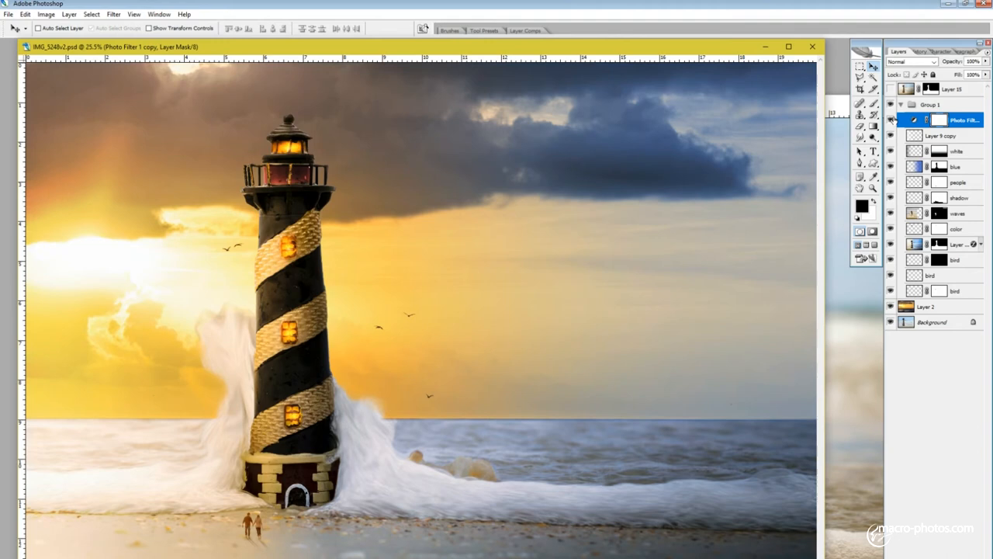
Step: Add a Photo Filter adjustment layer with Warming Filter (85) at 25% density
left_click(68, 14)
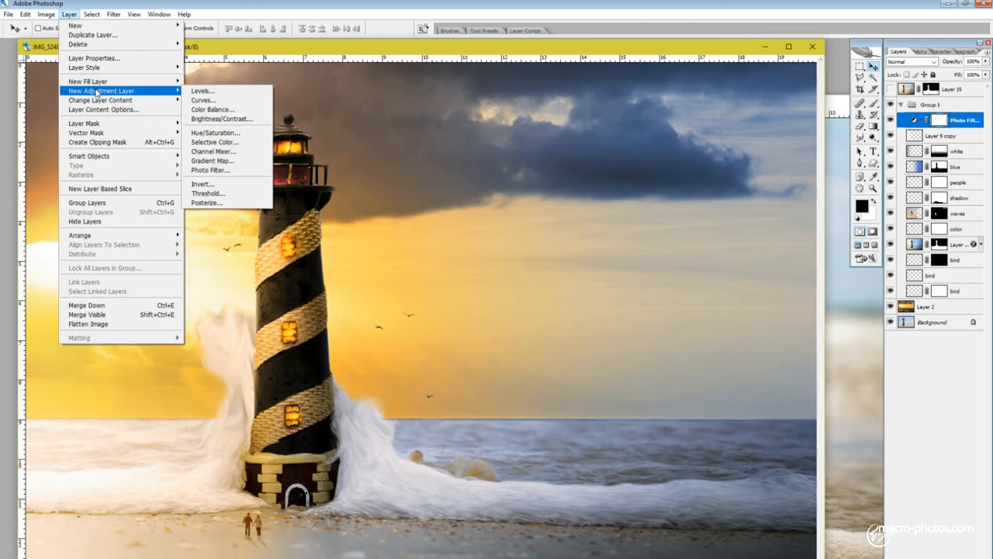
left_click(211, 169)
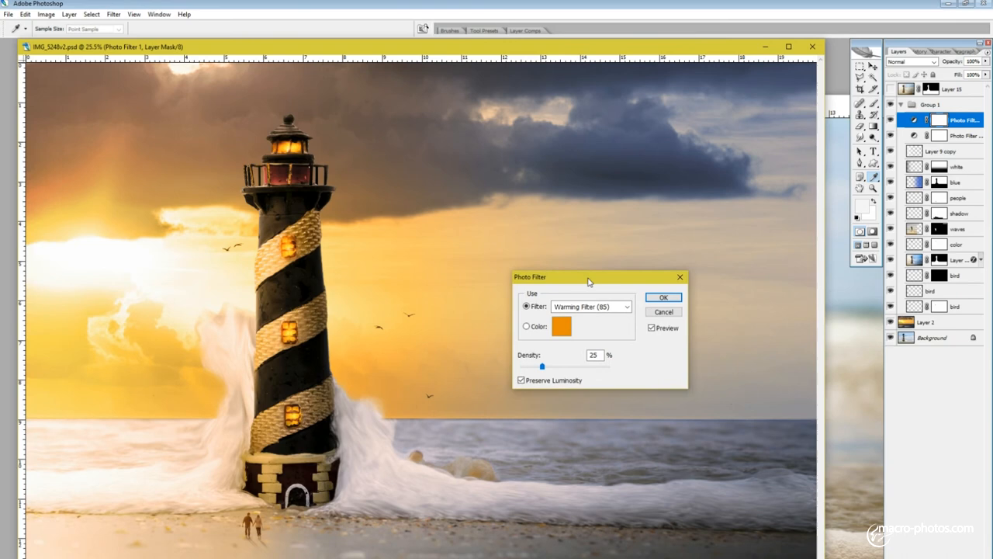
left_click(665, 298)
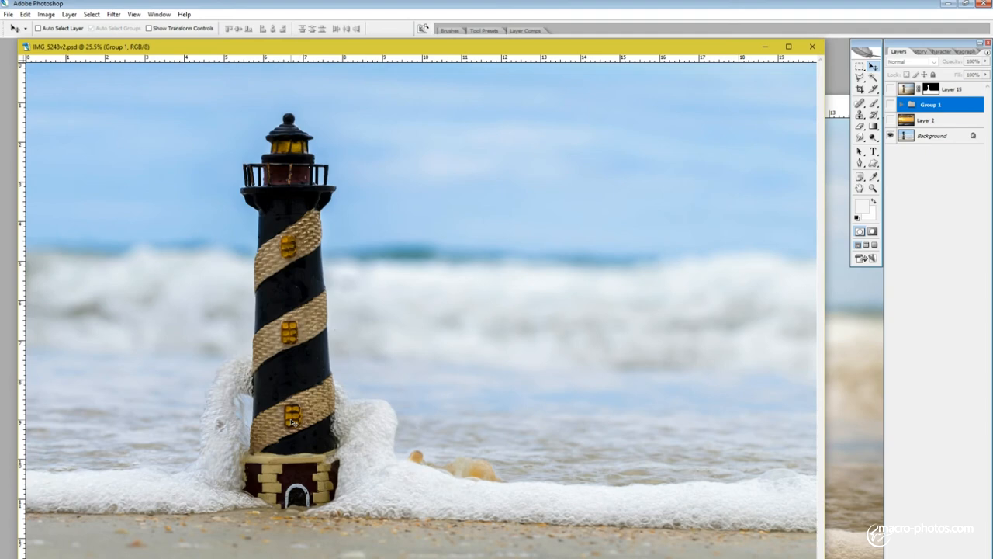
left_click(891, 89)
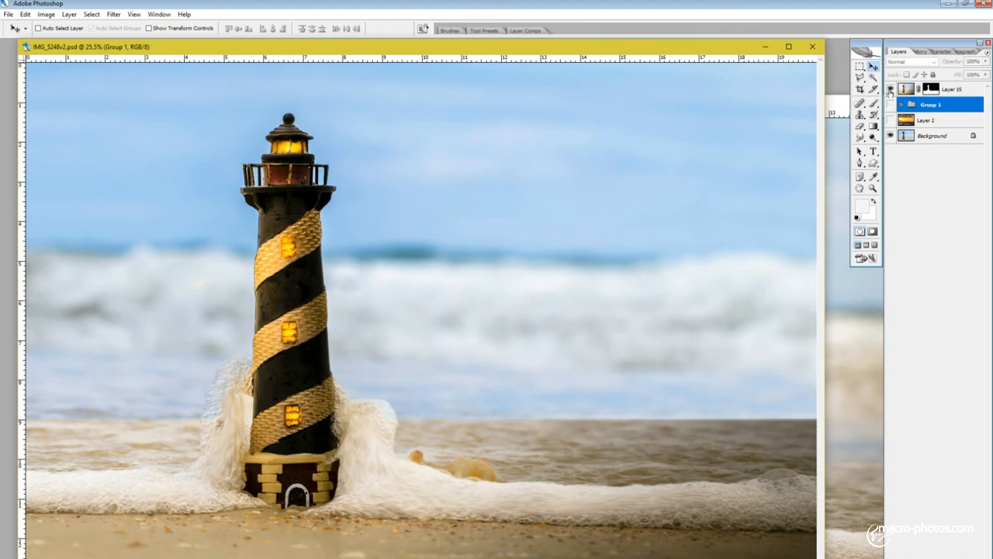
left_click(890, 88)
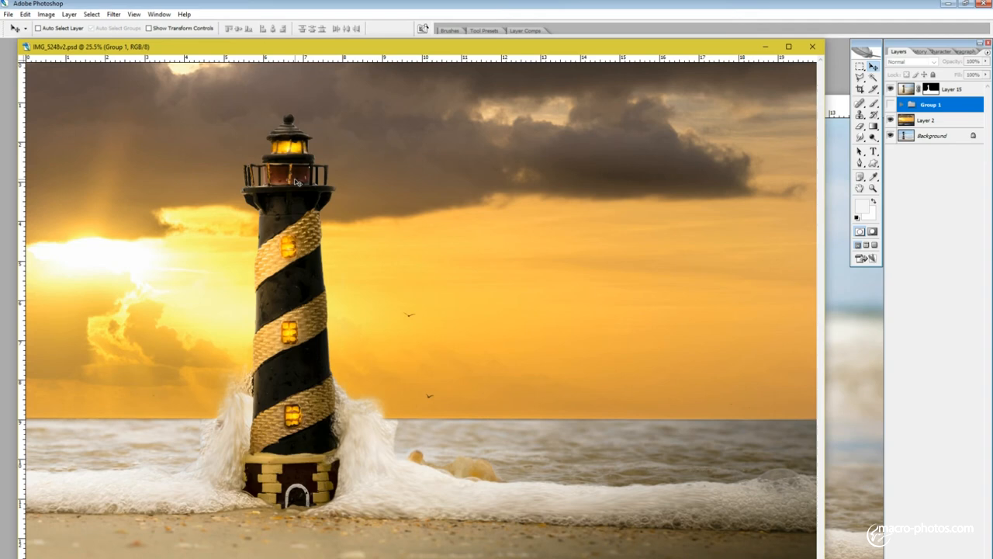